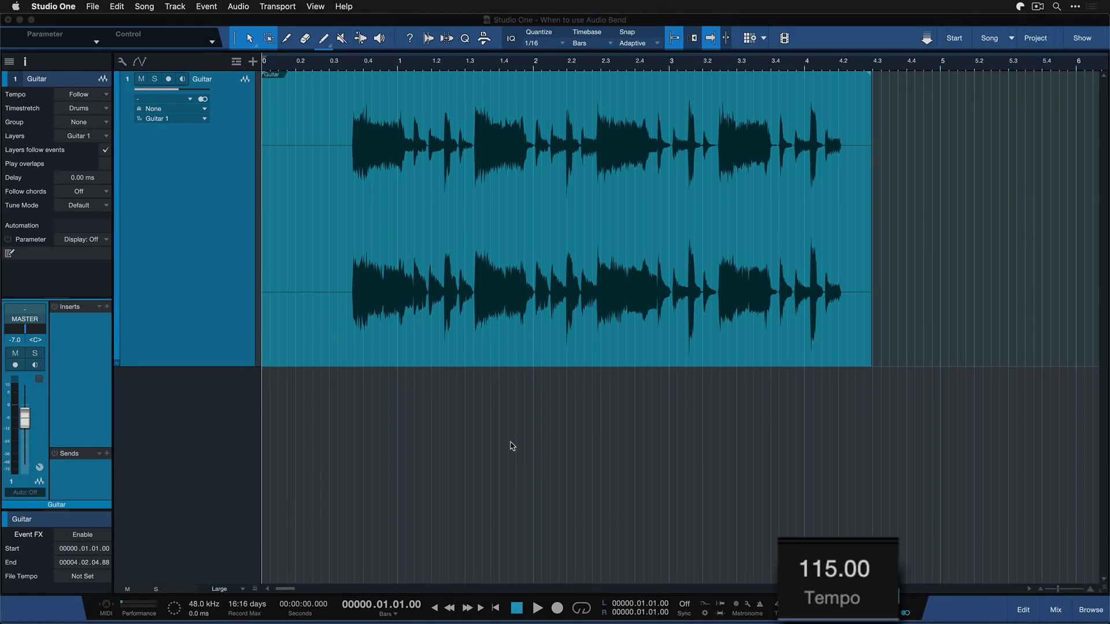
Step: Start and stop playback of the Guitar loop on track 1 at 115 BPM
{"action": "left_click", "coordinate": [537, 608]}
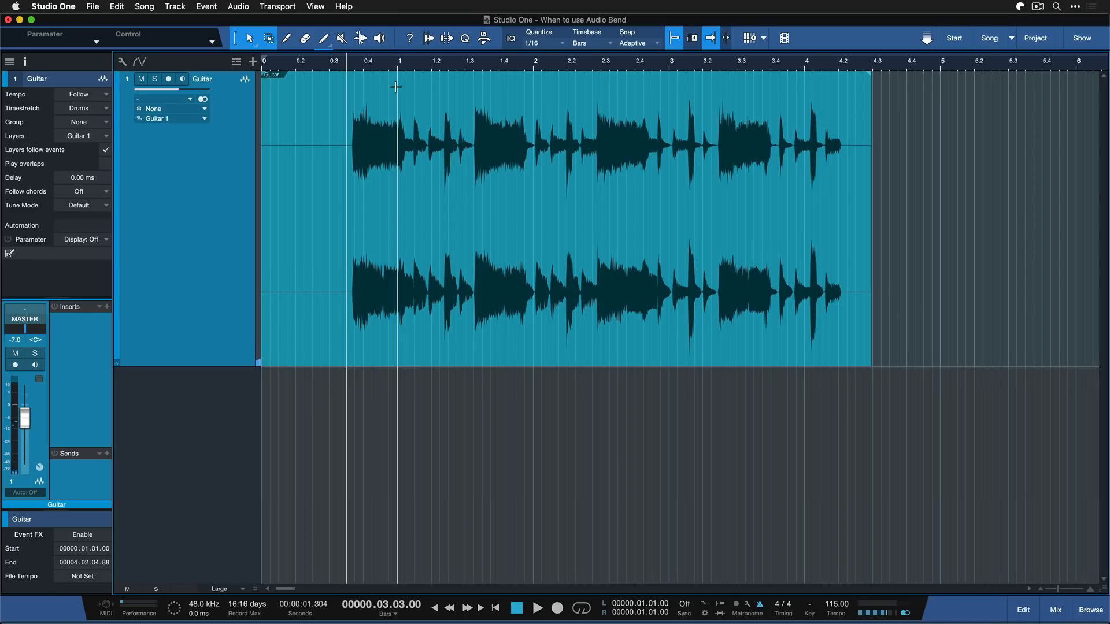
{"action": "left_click", "coordinate": [536, 608]}
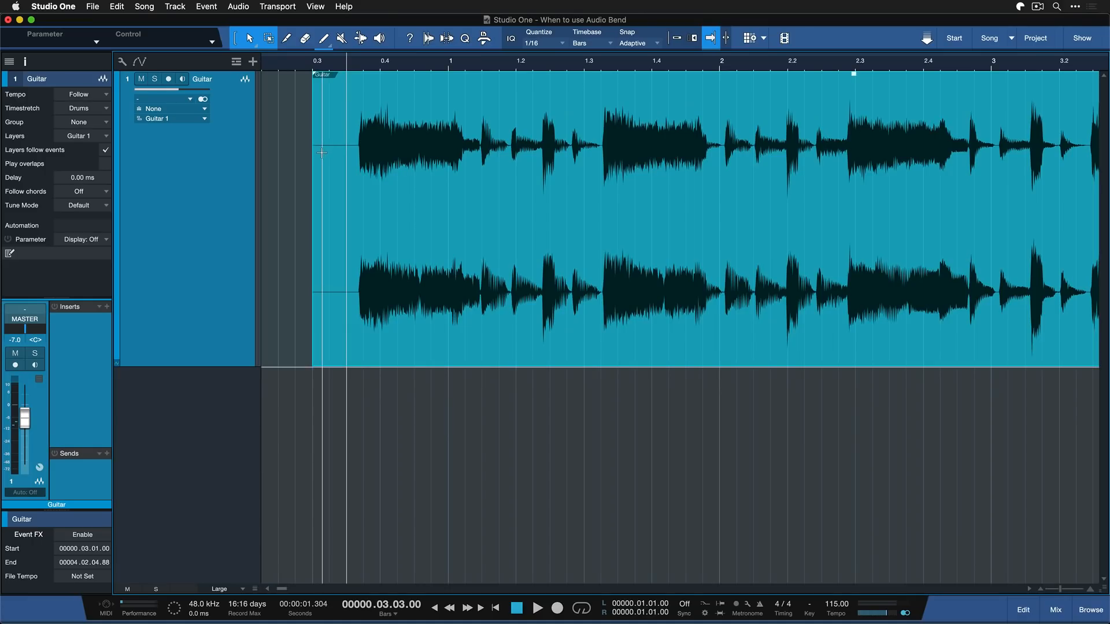
Step: Move the trimmed Guitar event left so its first note starts at bar 1
{"action": "left_click_drag", "start_coordinate": [311, 163], "coordinate": [358, 163]}
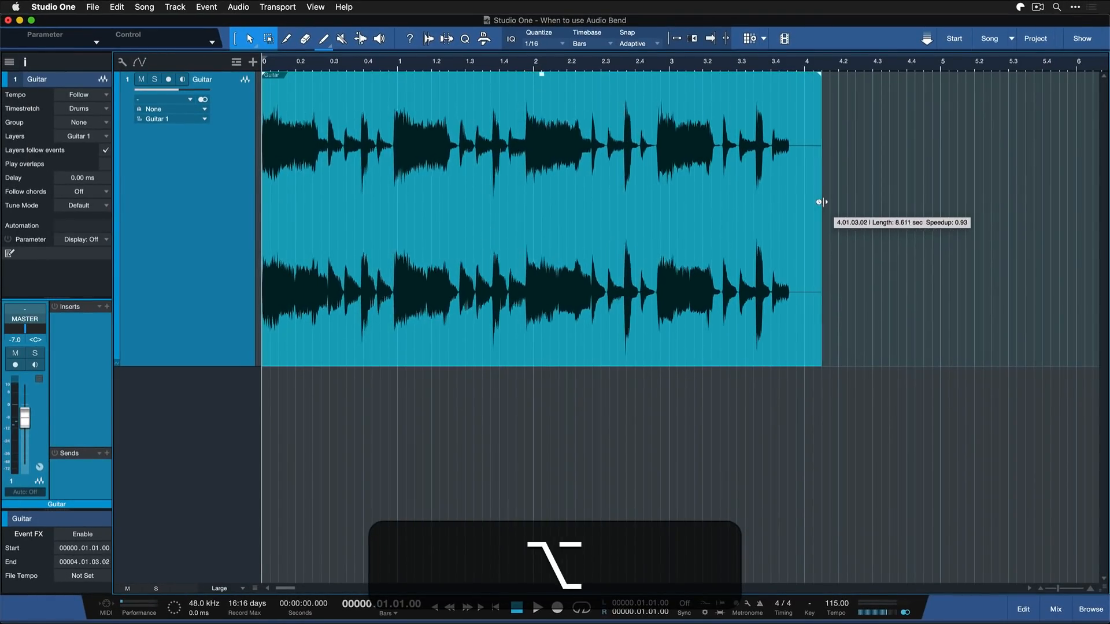
Step: Stretch the Guitar event's end to just past bar 4 and play it back
{"action": "left_click_drag", "start_coordinate": [822, 202], "coordinate": [835, 199]}
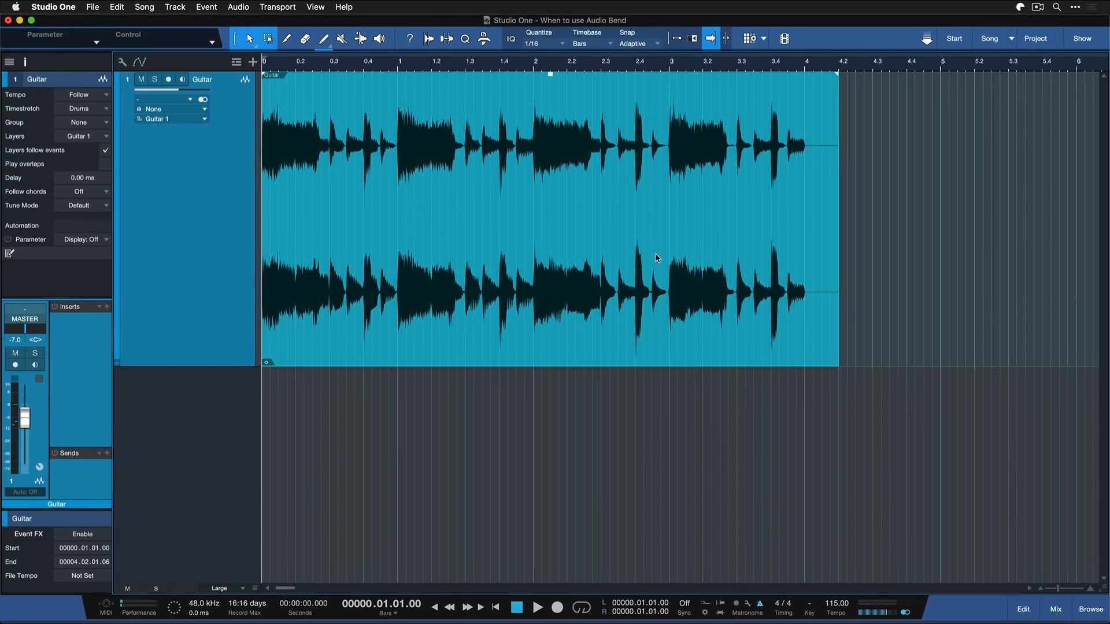
{"action": "left_click", "coordinate": [537, 608]}
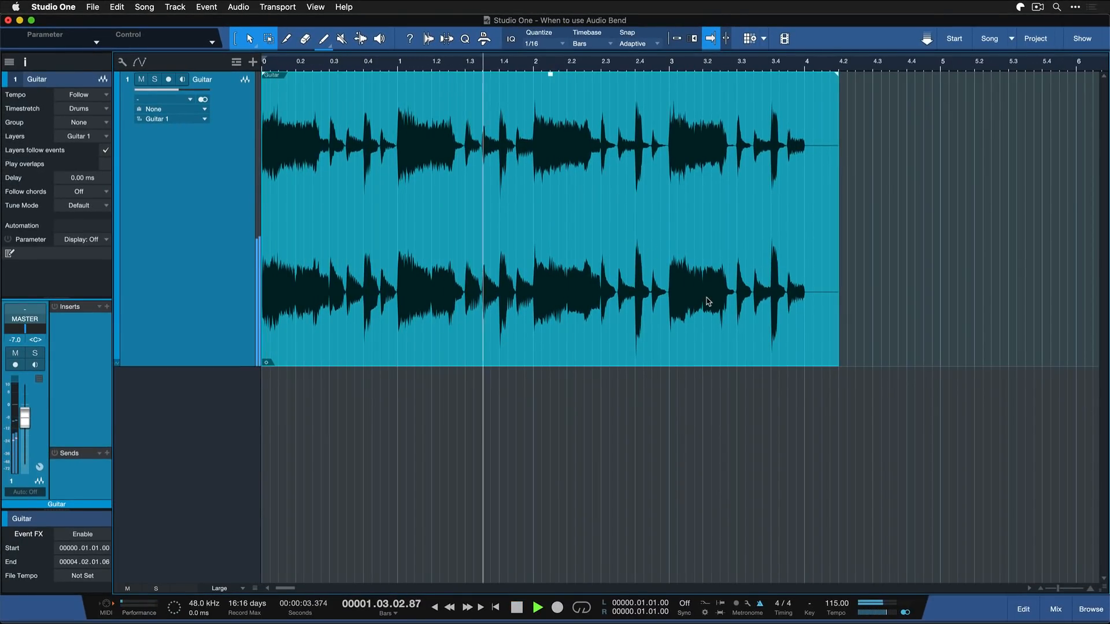
{"action": "left_click", "coordinate": [428, 38]}
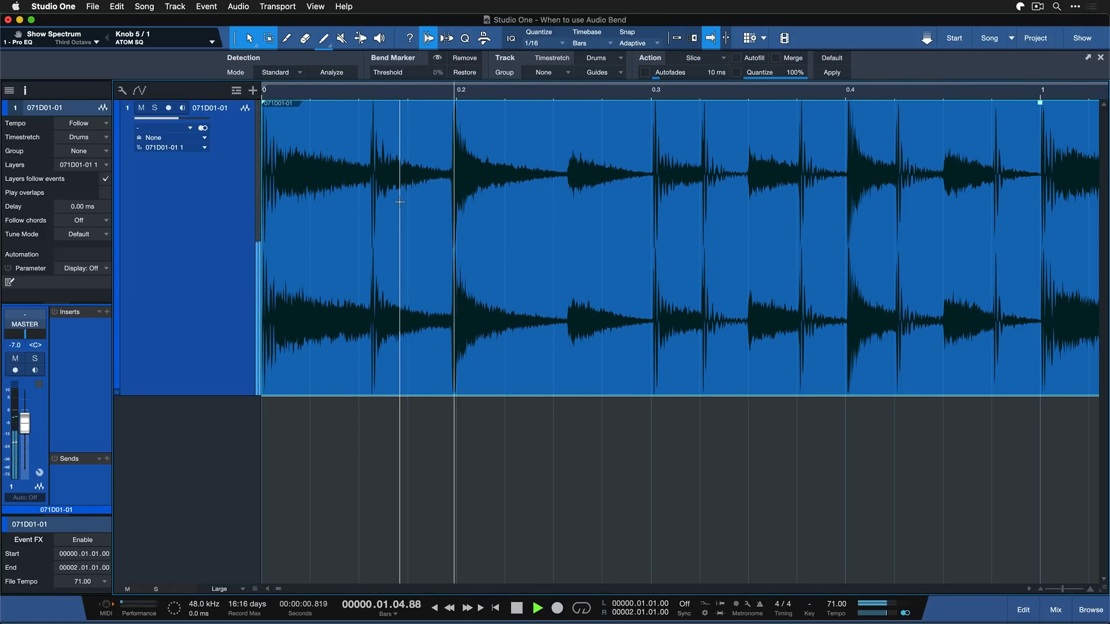
Step: Stop and restart playback of the 071D01-01 drum loop
{"action": "left_click", "coordinate": [516, 607]}
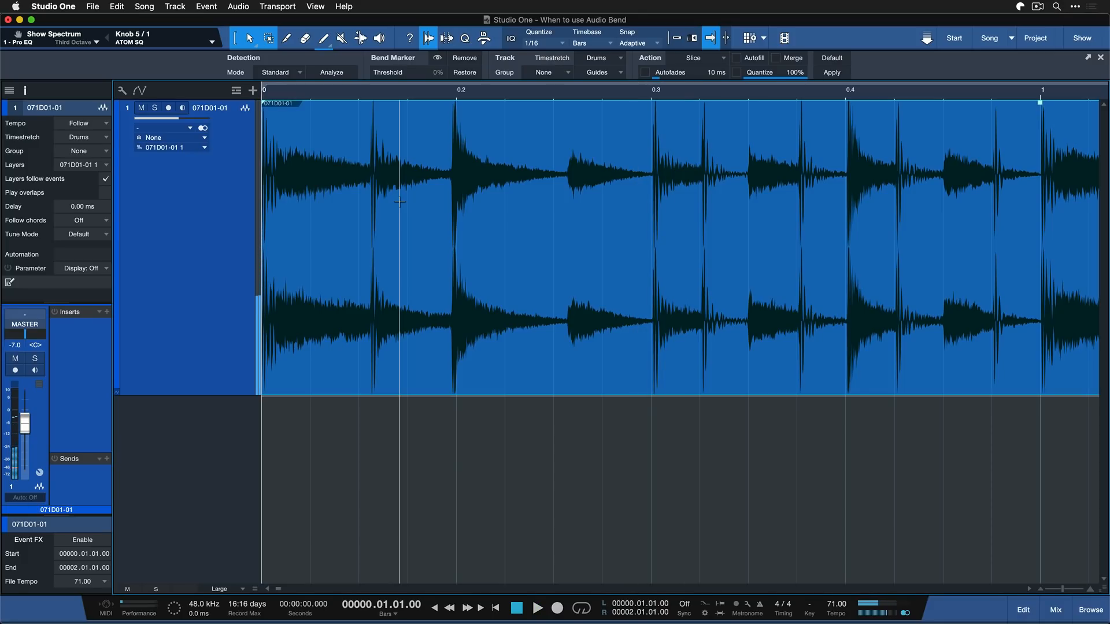
{"action": "left_click", "coordinate": [537, 607]}
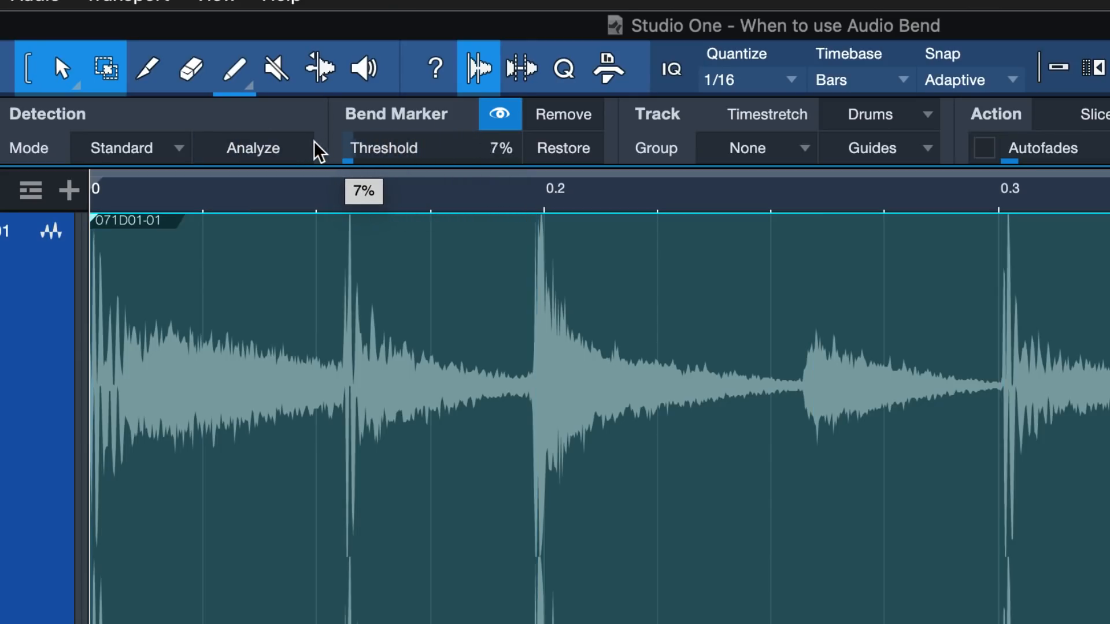
Step: Sweep the Bend Marker Threshold slider up and down, settling at 36%
{"action": "left_click_drag", "start_coordinate": [346, 162], "coordinate": [485, 162]}
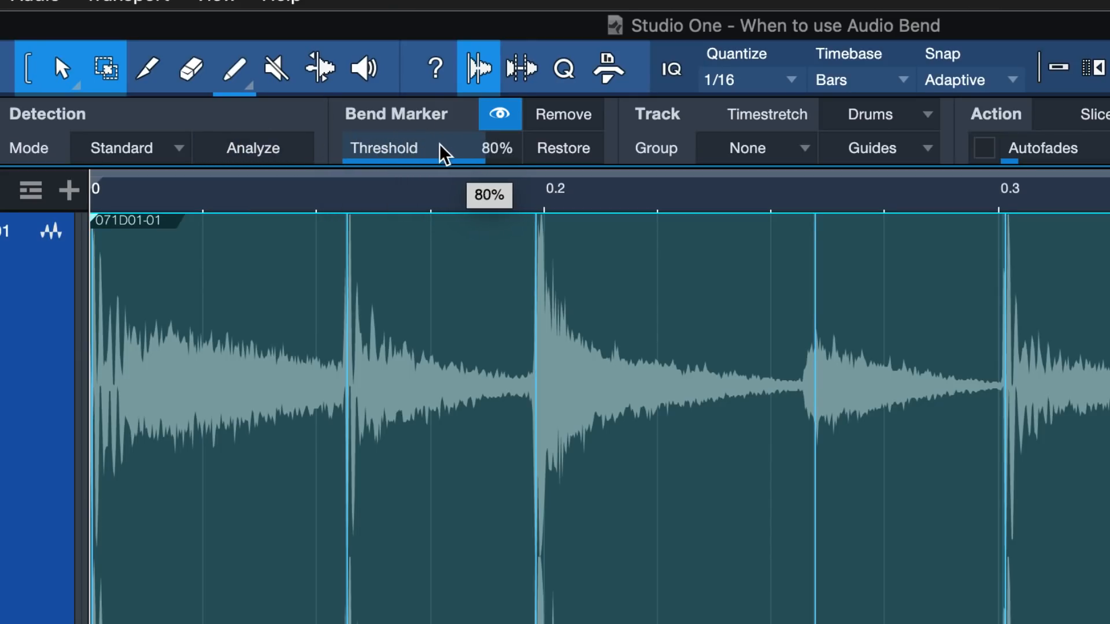
{"action": "left_click_drag", "start_coordinate": [439, 155], "coordinate": [517, 156]}
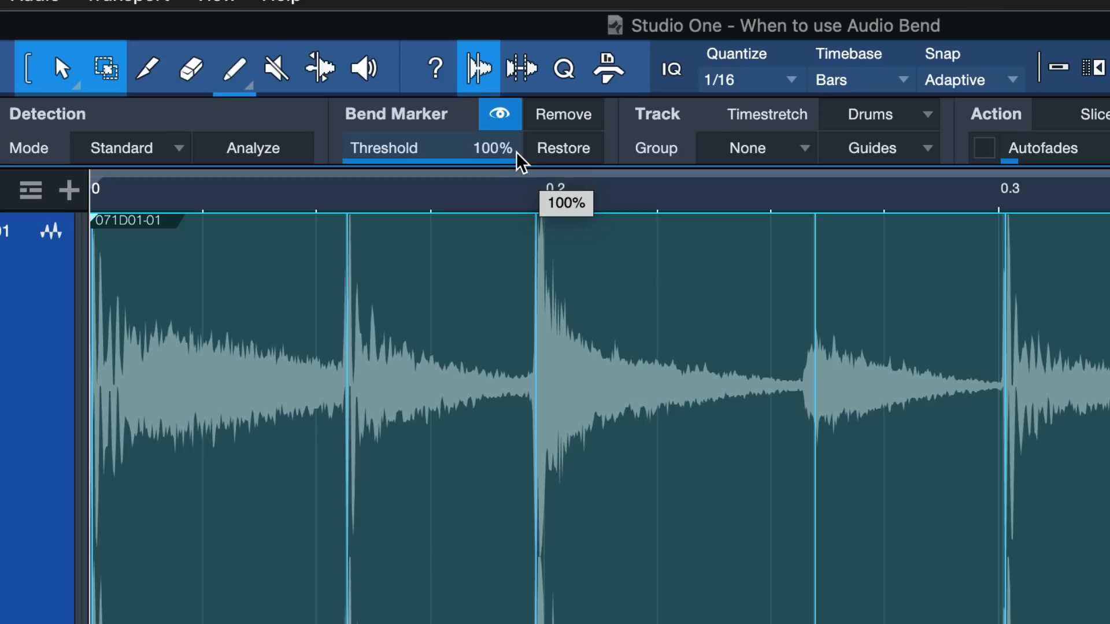
{"action": "left_click_drag", "start_coordinate": [517, 149], "coordinate": [385, 149]}
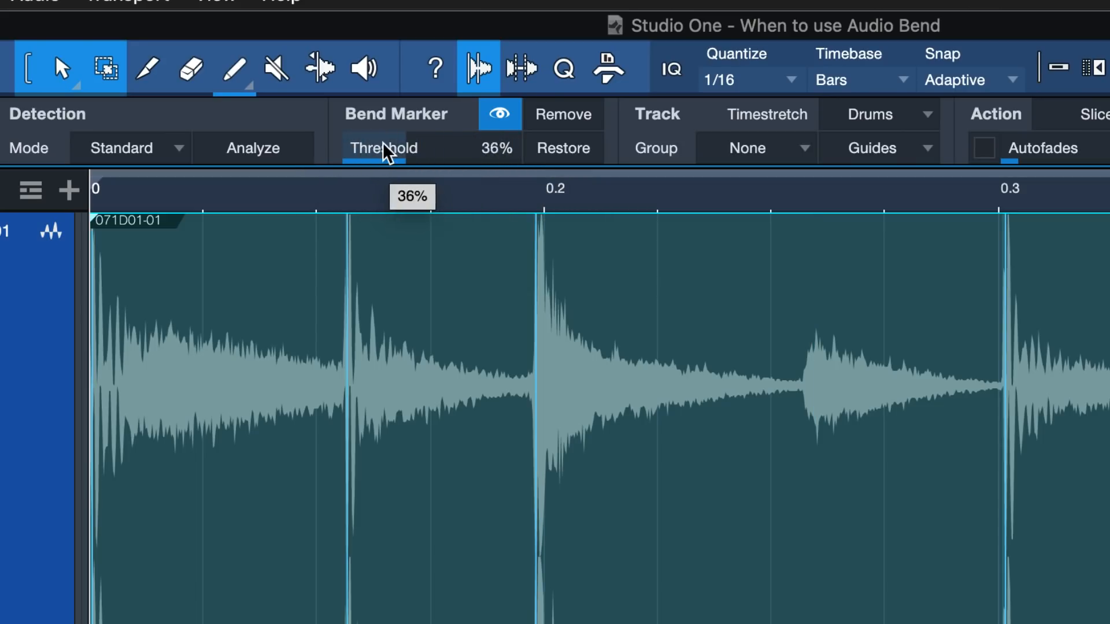
{"action": "left_click_drag", "start_coordinate": [389, 148], "coordinate": [474, 148]}
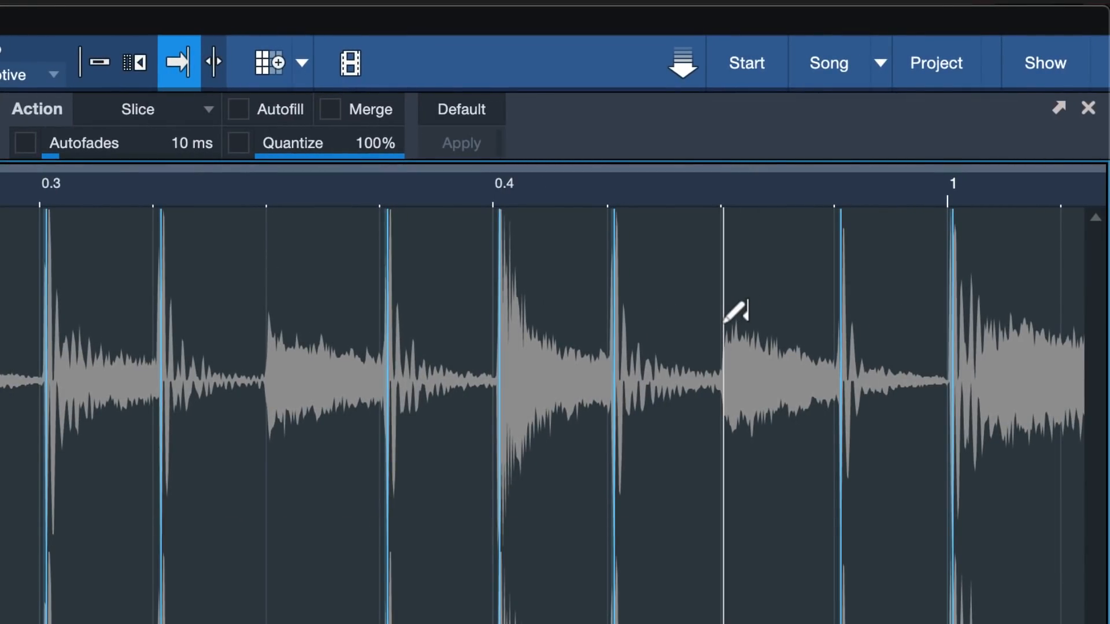
Step: Add a bend marker on the soft hit between 0.4 and 1, and set quantize strength near 83%
{"action": "left_click", "coordinate": [739, 315]}
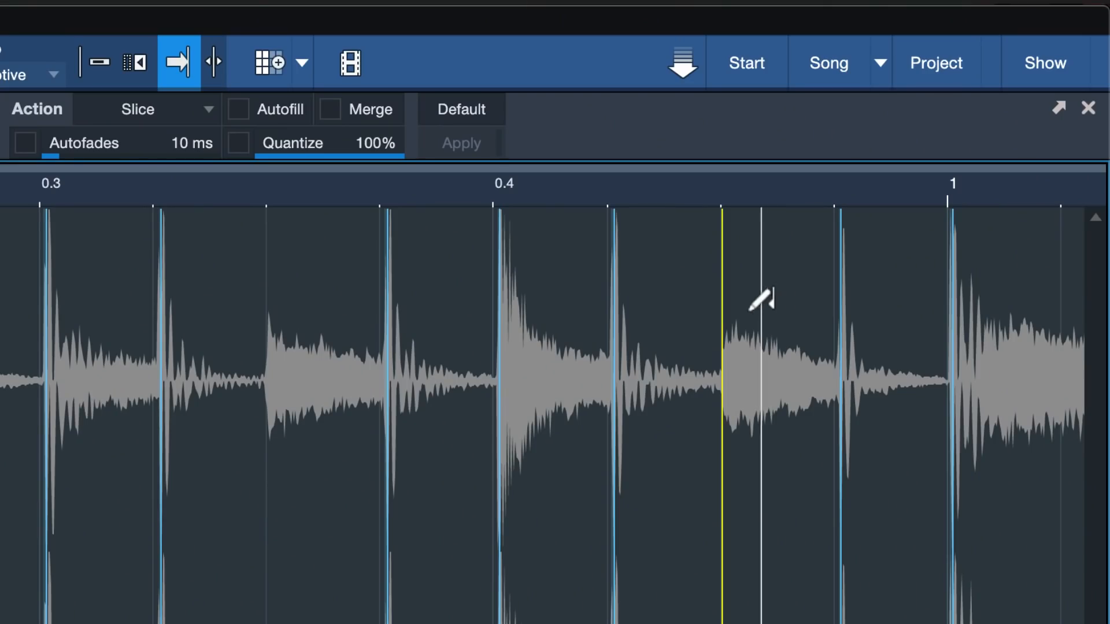
{"action": "left_click_drag", "start_coordinate": [375, 143], "coordinate": [347, 152]}
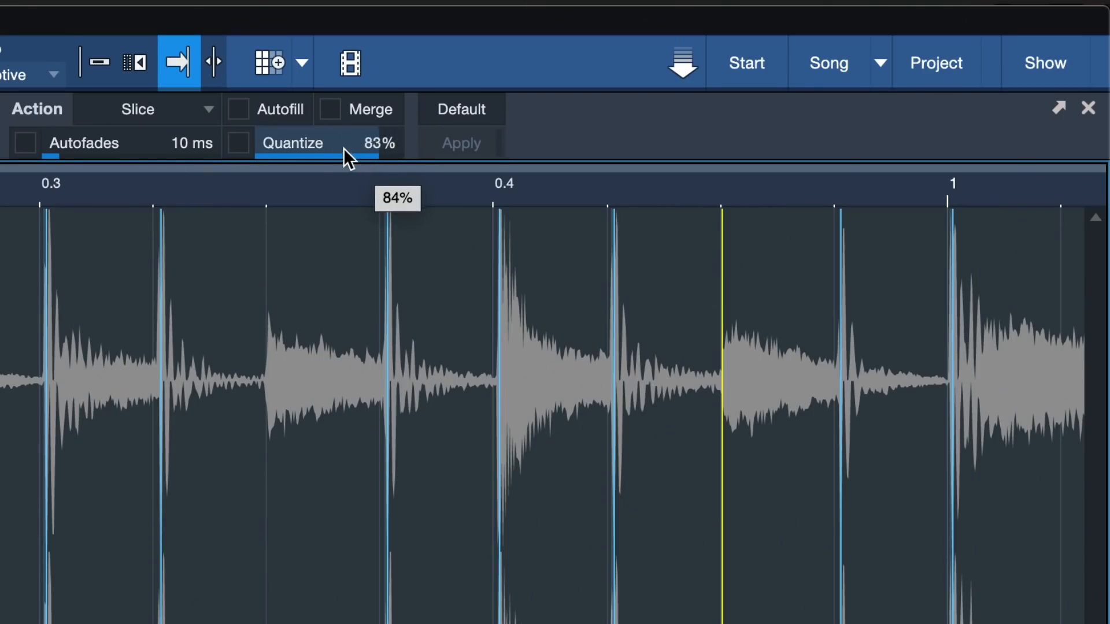
{"action": "left_click", "coordinate": [238, 143]}
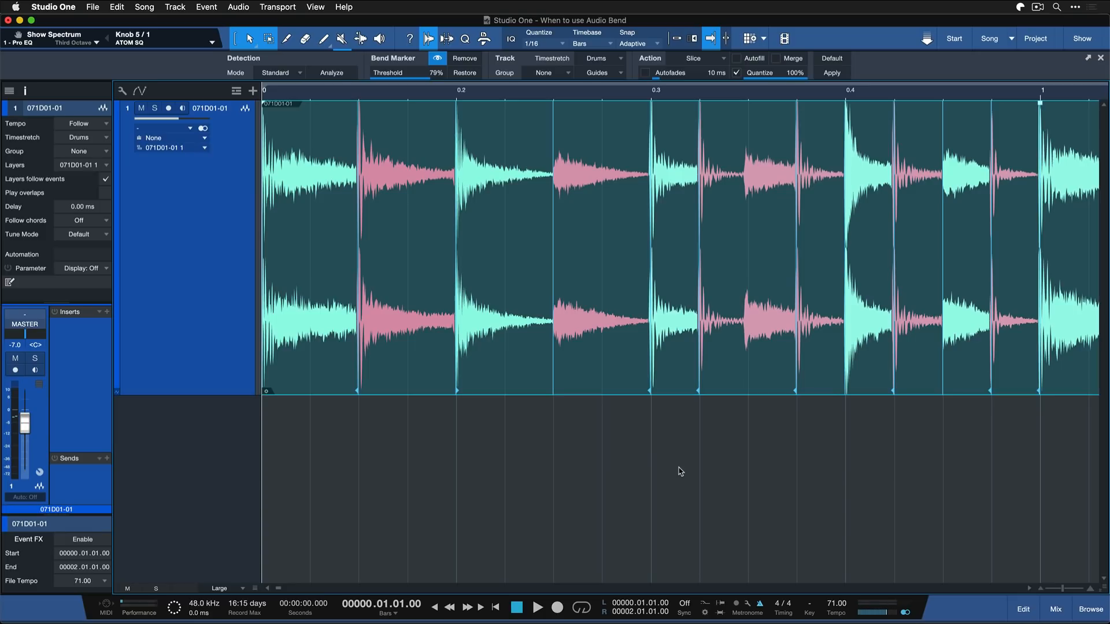
Step: Play the bass, then slip the audio inside the short event at bar 9
{"action": "left_click", "coordinate": [536, 608]}
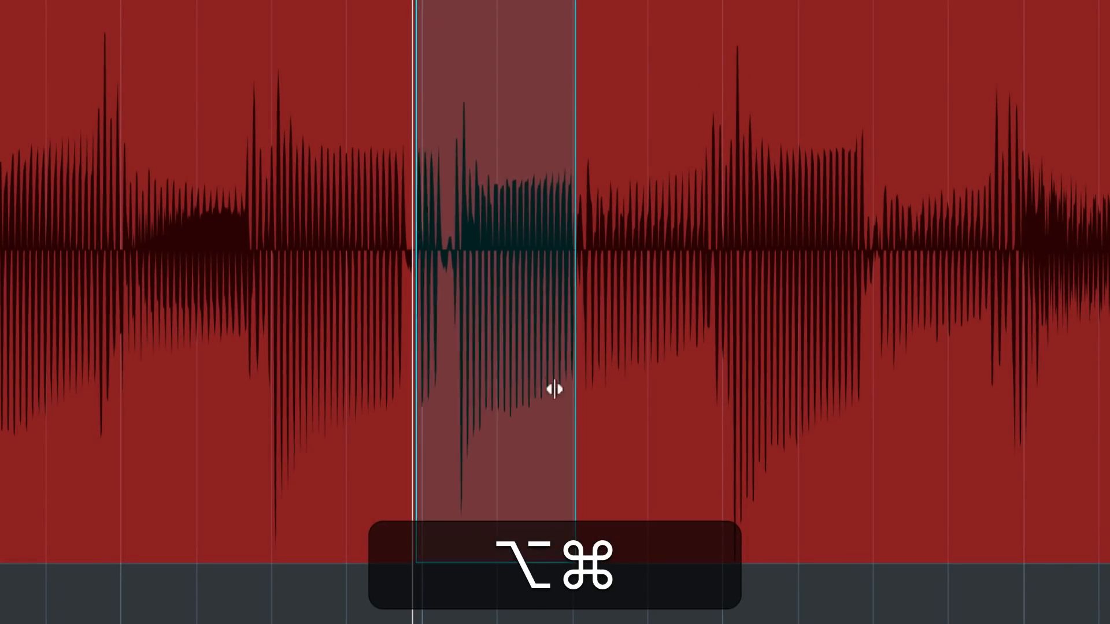
{"action": "left_click_drag", "start_coordinate": [555, 388], "coordinate": [514, 423]}
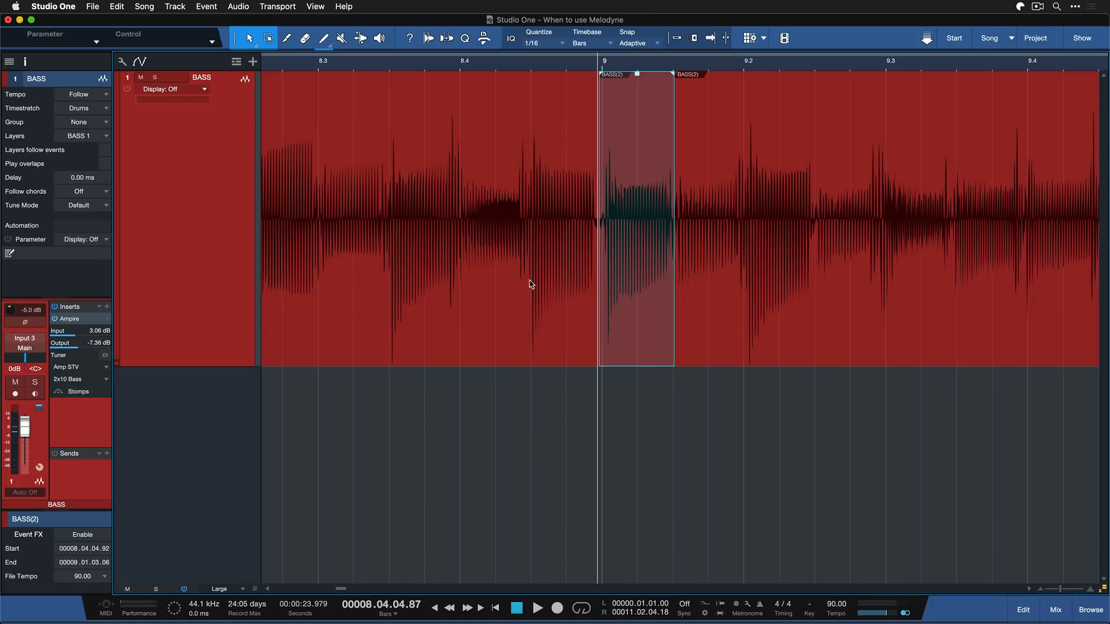
{"action": "mouse_move", "coordinate": [540, 264]}
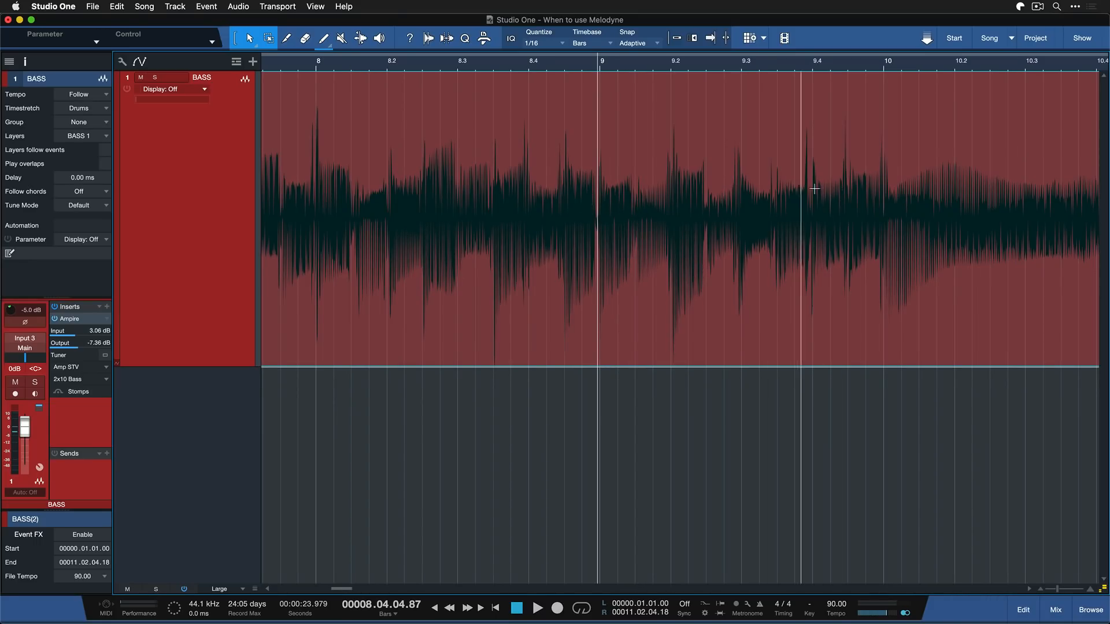
{"action": "mouse_move", "coordinate": [716, 240]}
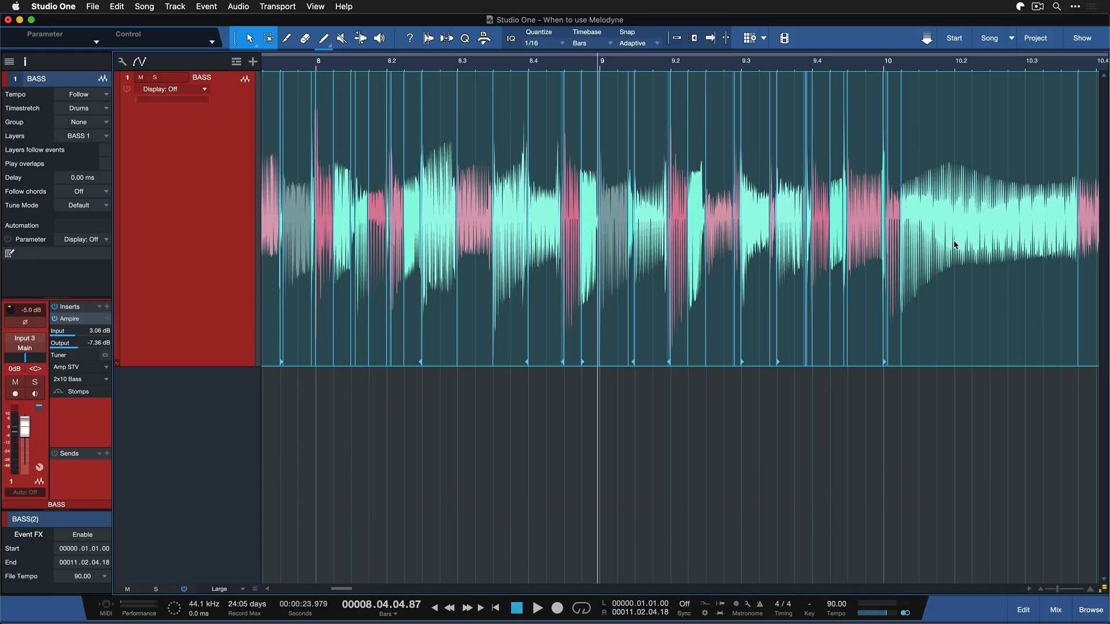
{"action": "mouse_move", "coordinate": [904, 252]}
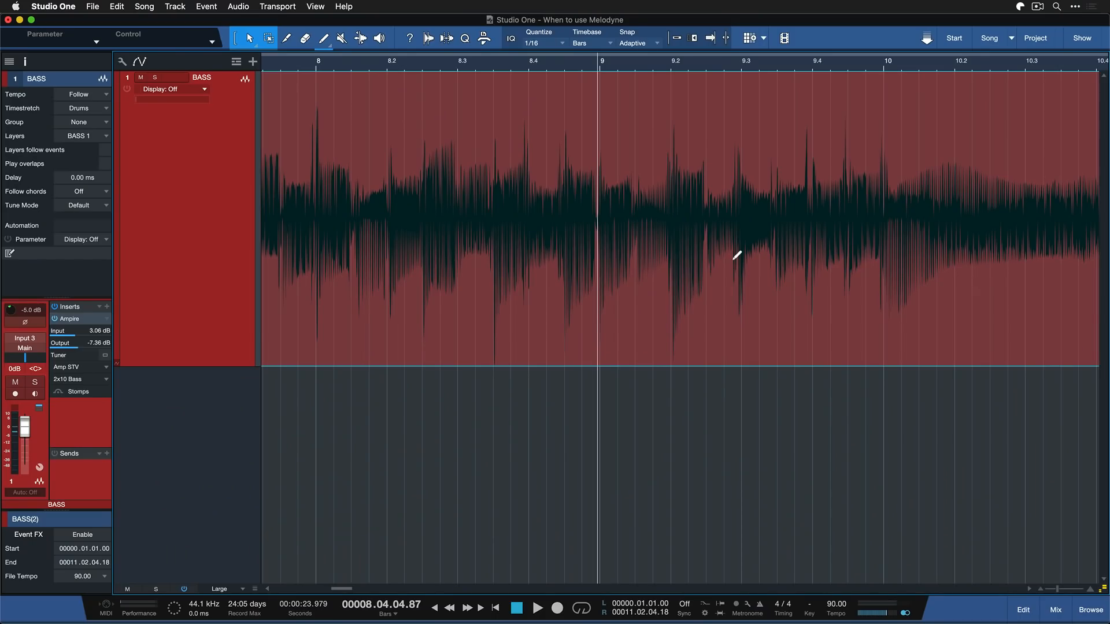
Step: Open the bass event in Melodyne with Cmd+M, stop playback and scroll to later notes
{"action": "key", "text": "cmd+m"}
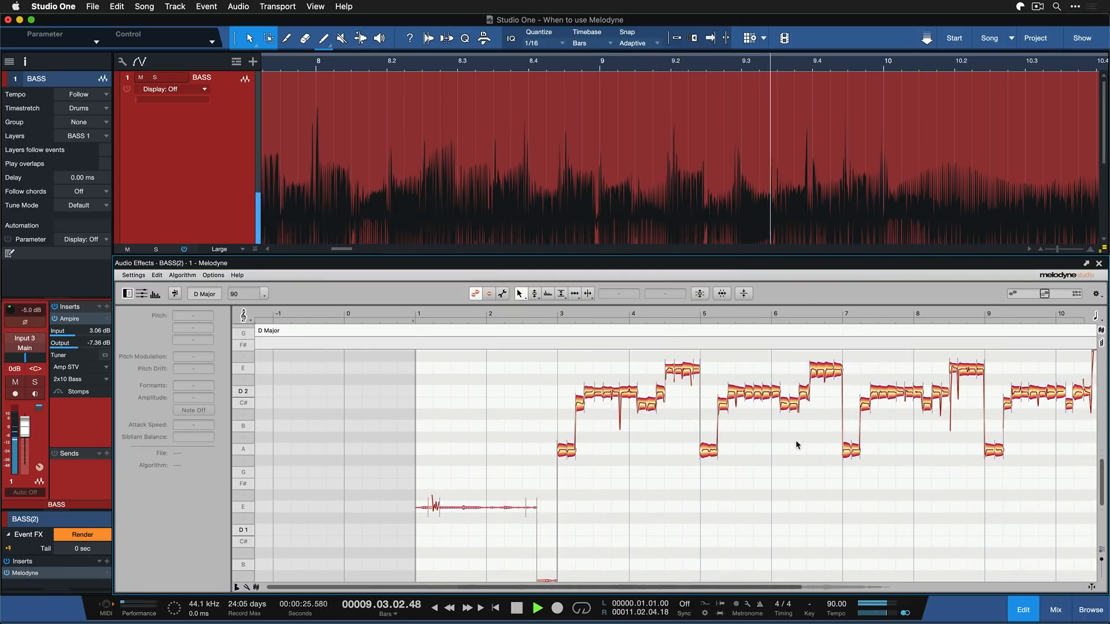
{"action": "left_click", "coordinate": [536, 607]}
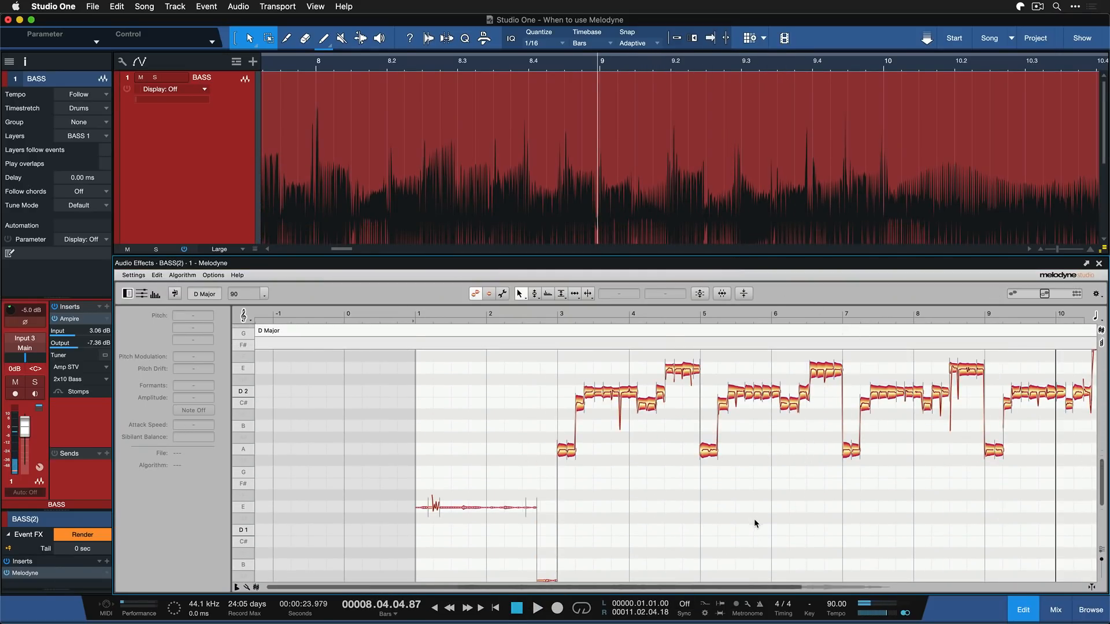
{"action": "scroll", "scroll_direction": "right", "scroll_amount": 3}
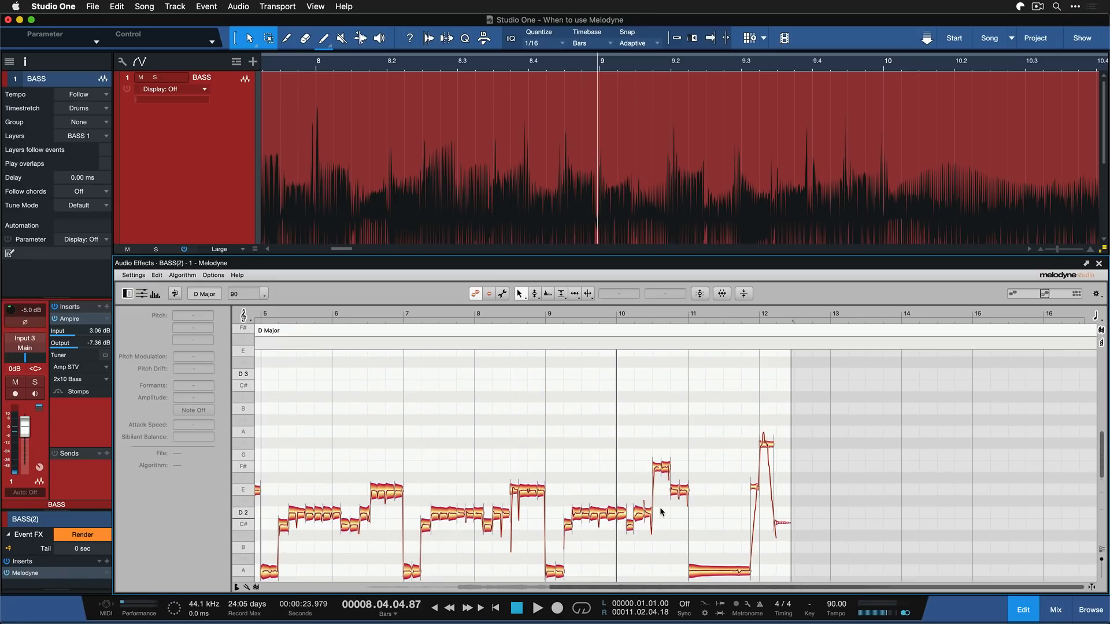
{"action": "mouse_move", "coordinate": [611, 417]}
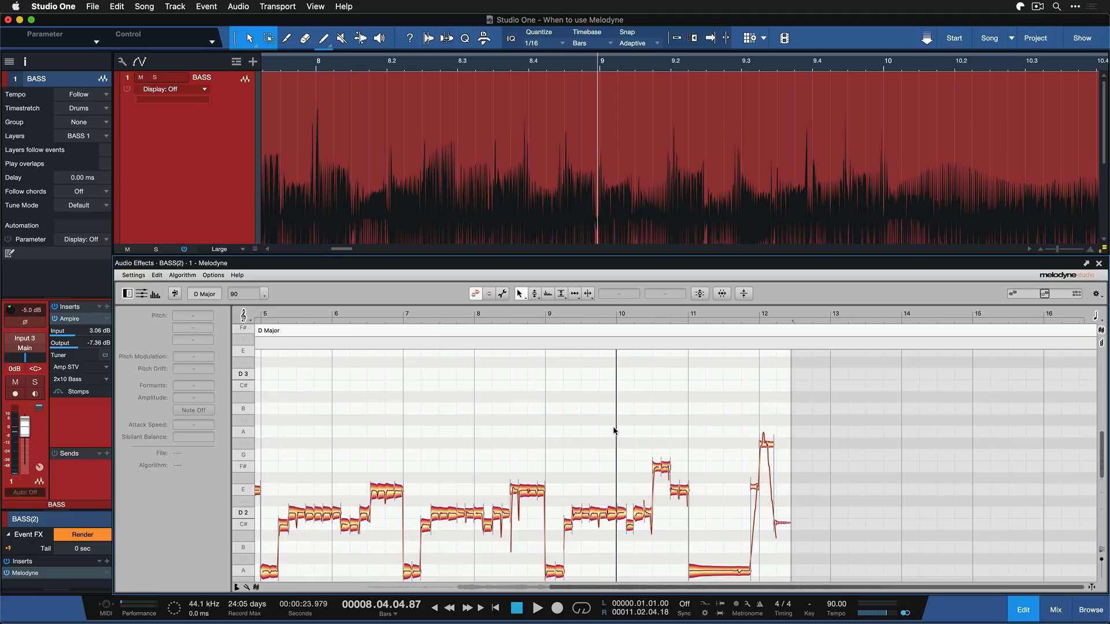
{"action": "mouse_move", "coordinate": [618, 483]}
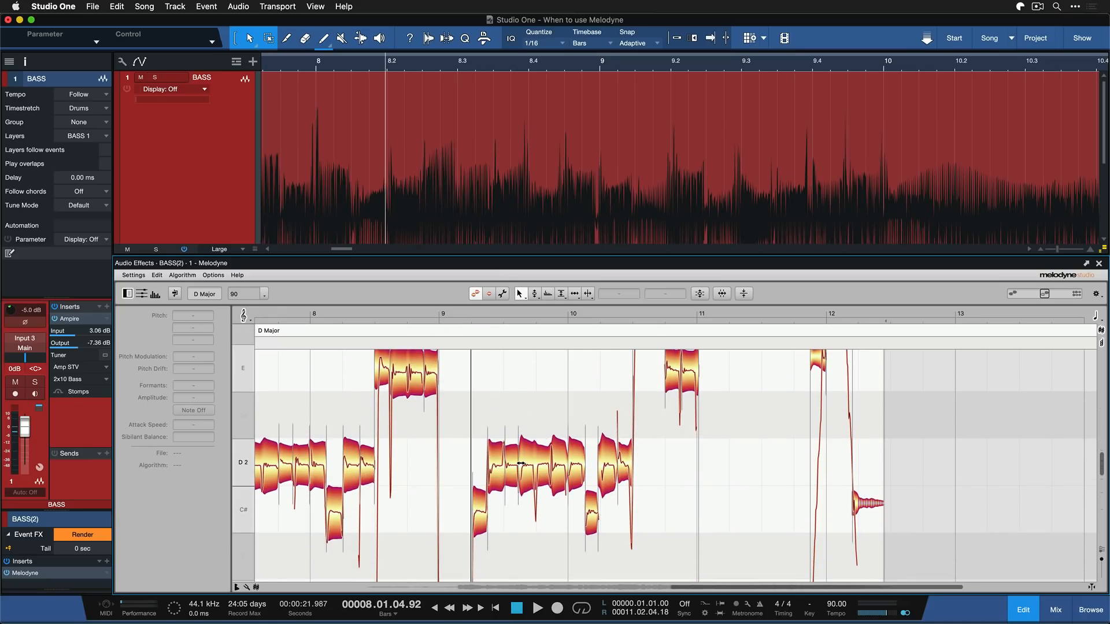
{"action": "left_click", "coordinate": [527, 464]}
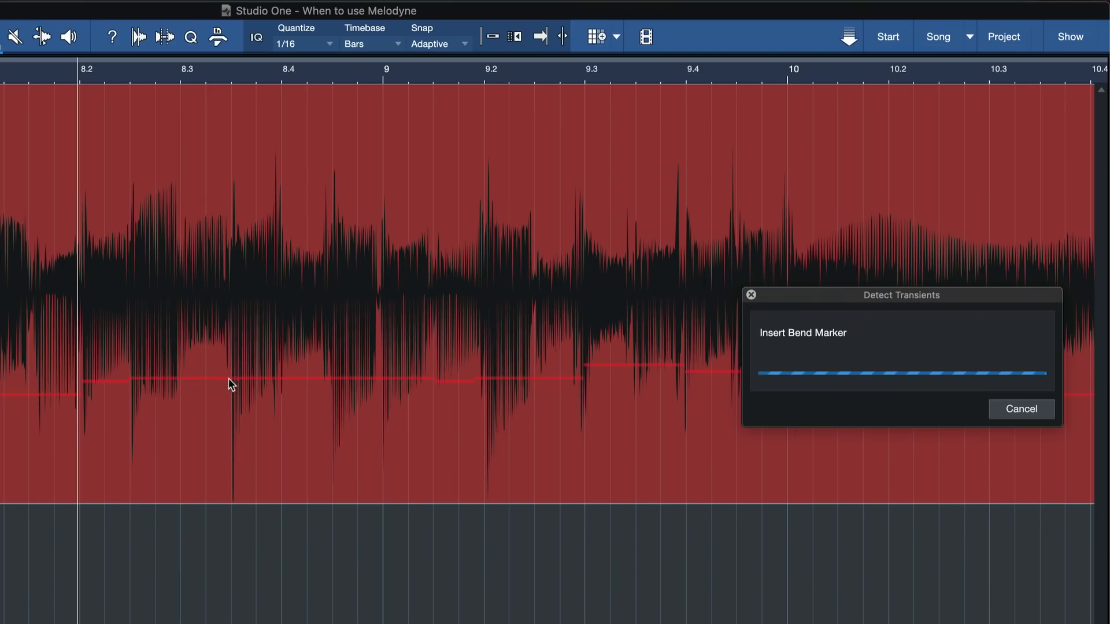
{"action": "mouse_move", "coordinate": [268, 426]}
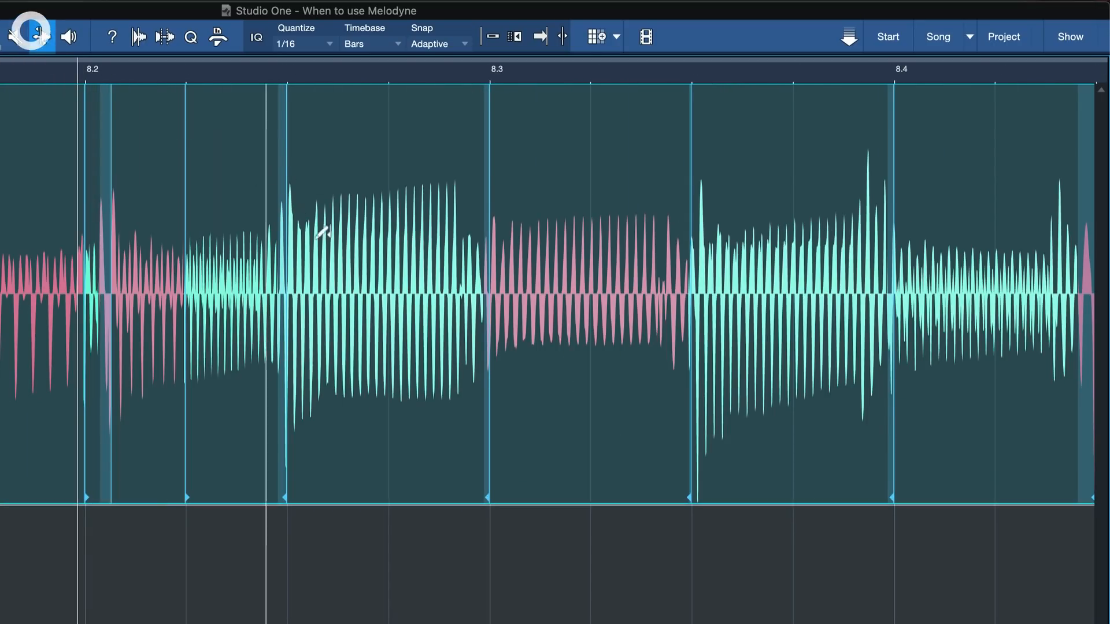
Step: Detect transients on the bass event from the menu, then reopen it in Melodyne
{"action": "left_click", "coordinate": [41, 37]}
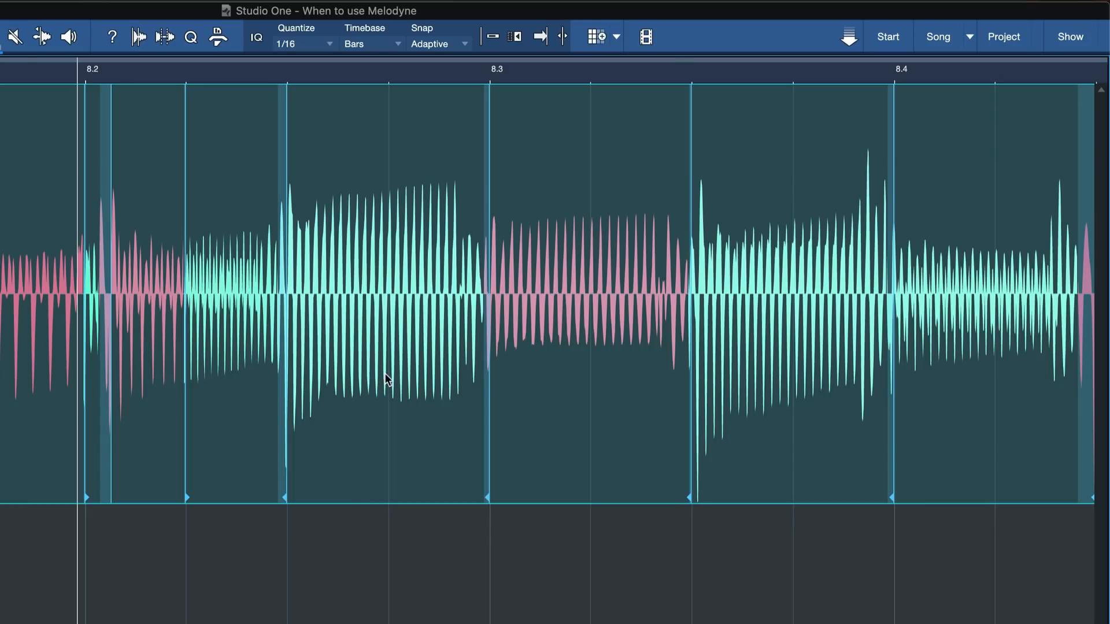
{"action": "key", "text": "cmd+m"}
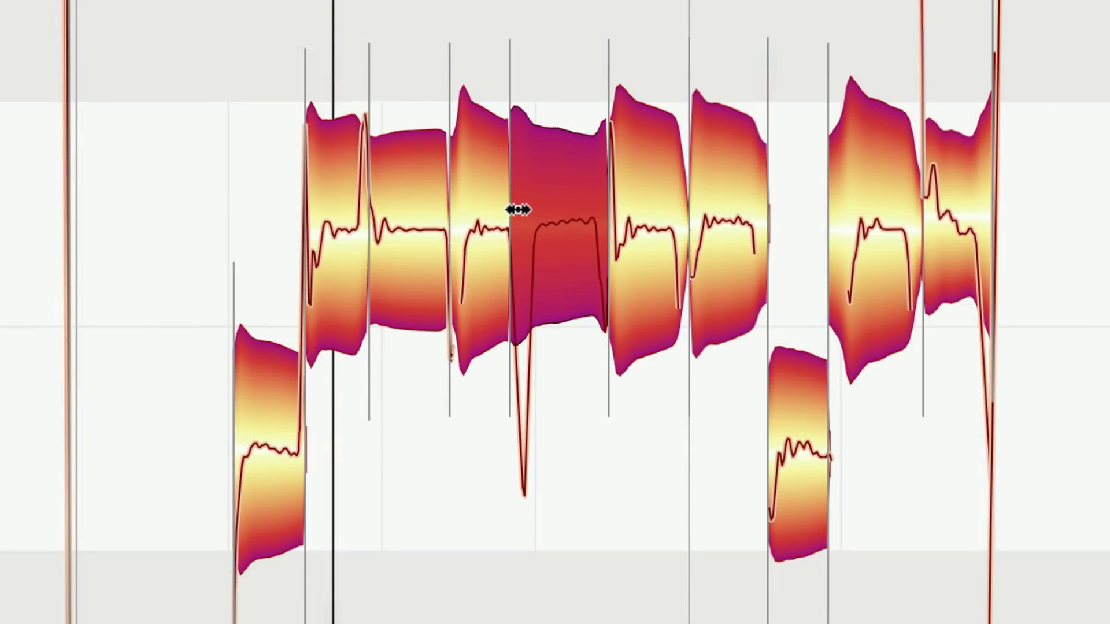
Step: Drag one late bass note blob earlier and another note blob later to tighten timing
{"action": "left_click_drag", "start_coordinate": [514, 209], "coordinate": [584, 209]}
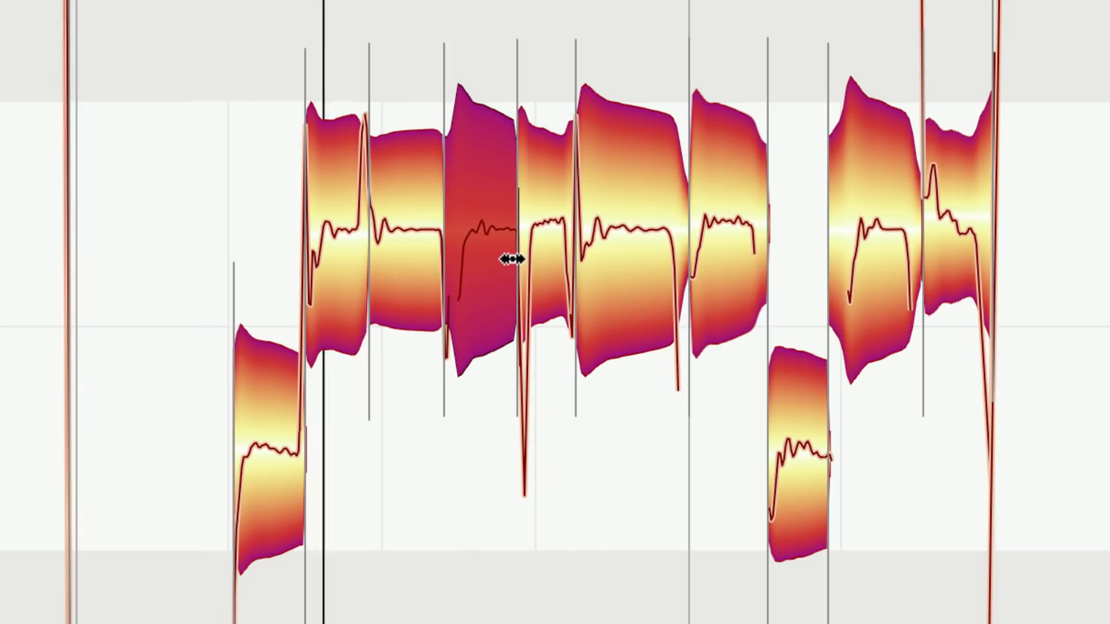
{"action": "left_click_drag", "start_coordinate": [506, 259], "coordinate": [613, 248]}
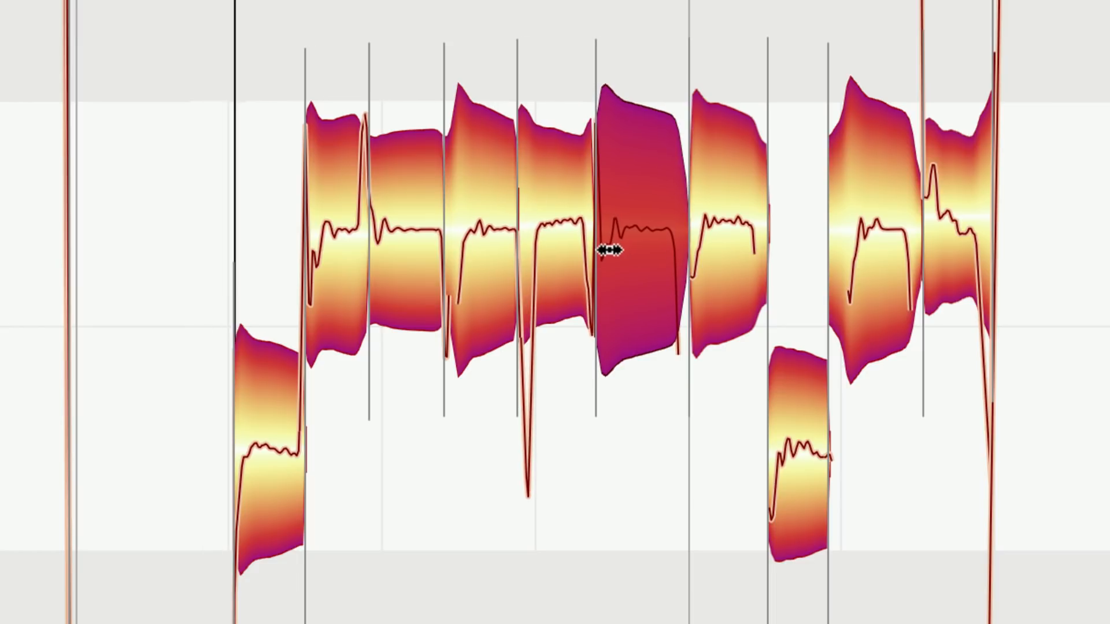